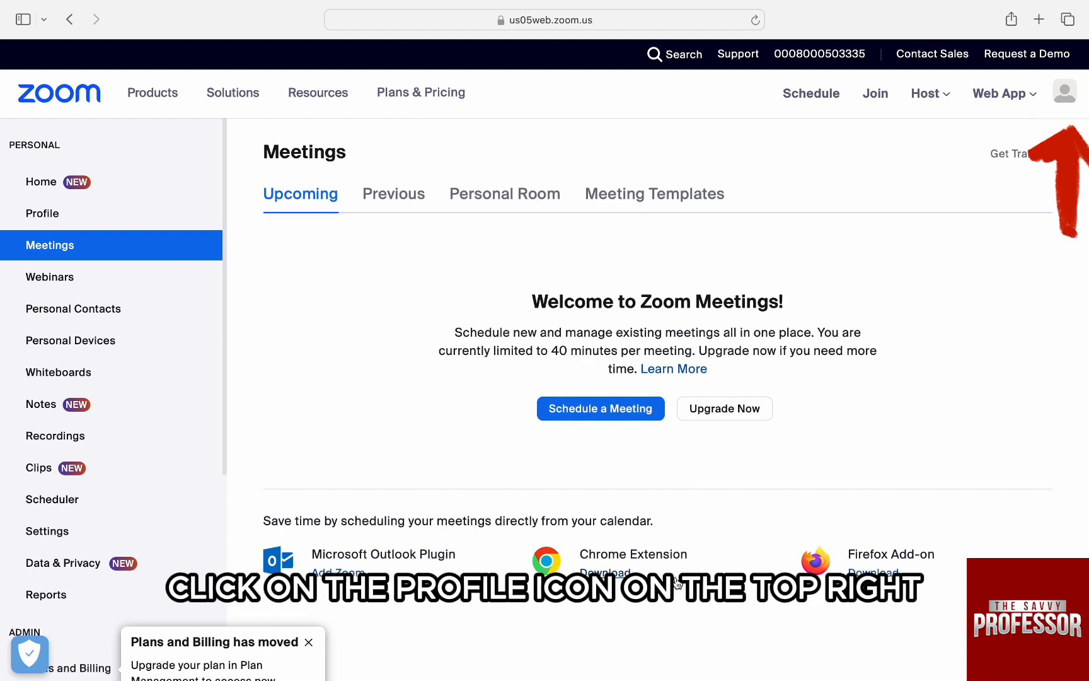
Step: Go to the Plans and Billing page from the profile menu
left_click(1064, 90)
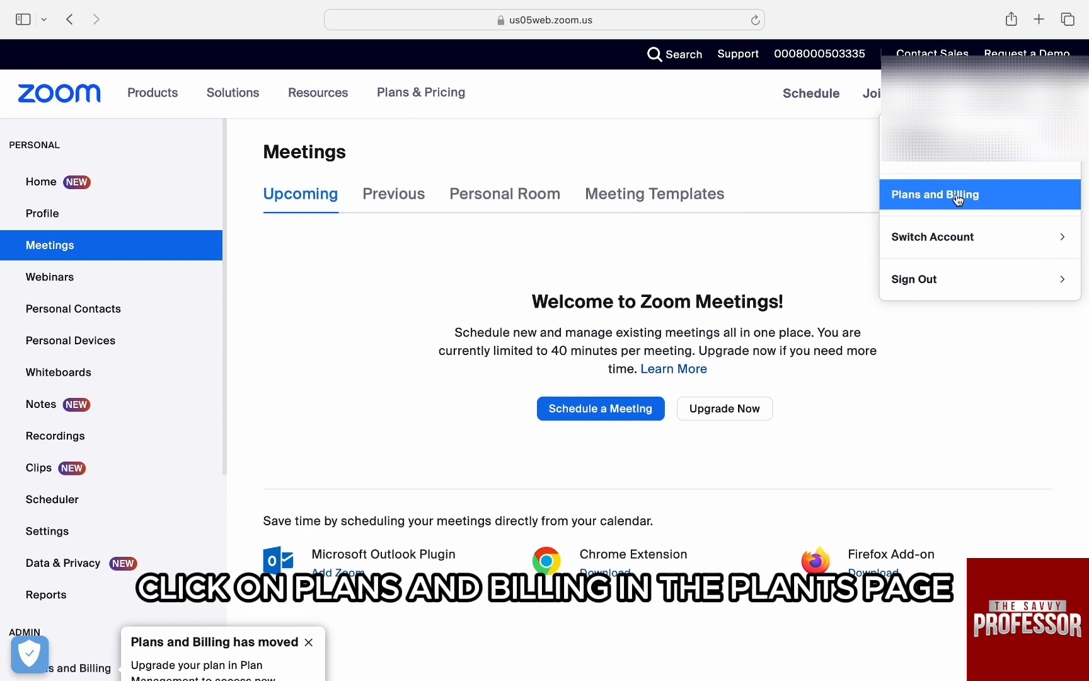
left_click(935, 195)
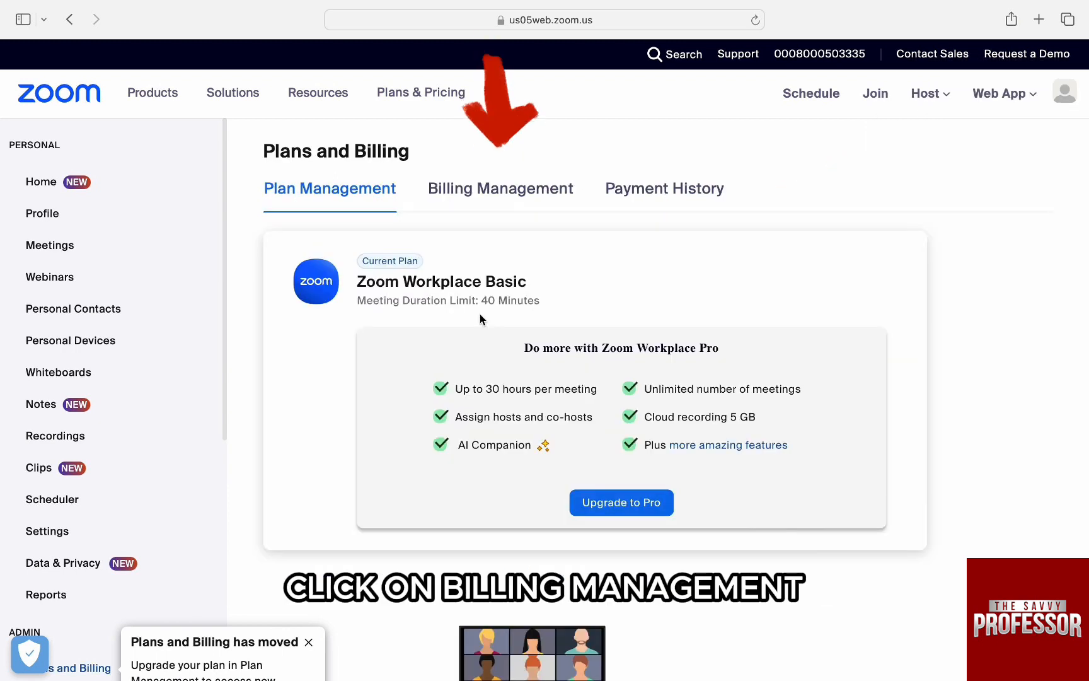
Step: Start adding billing information from the Billing Management tab
left_click(500, 189)
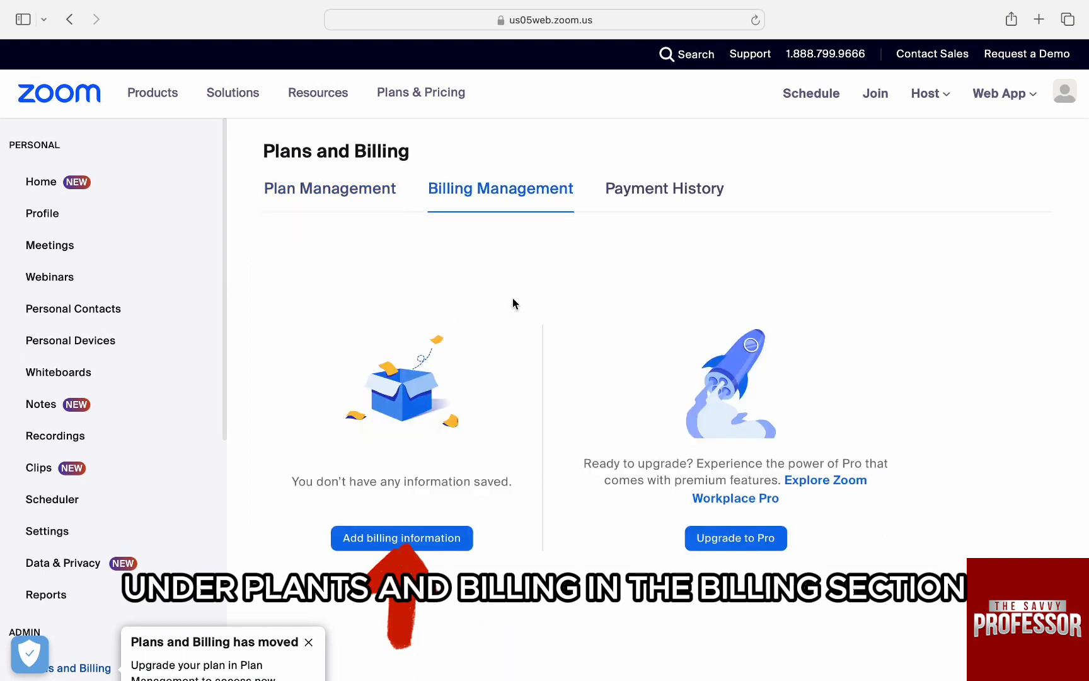
left_click(401, 538)
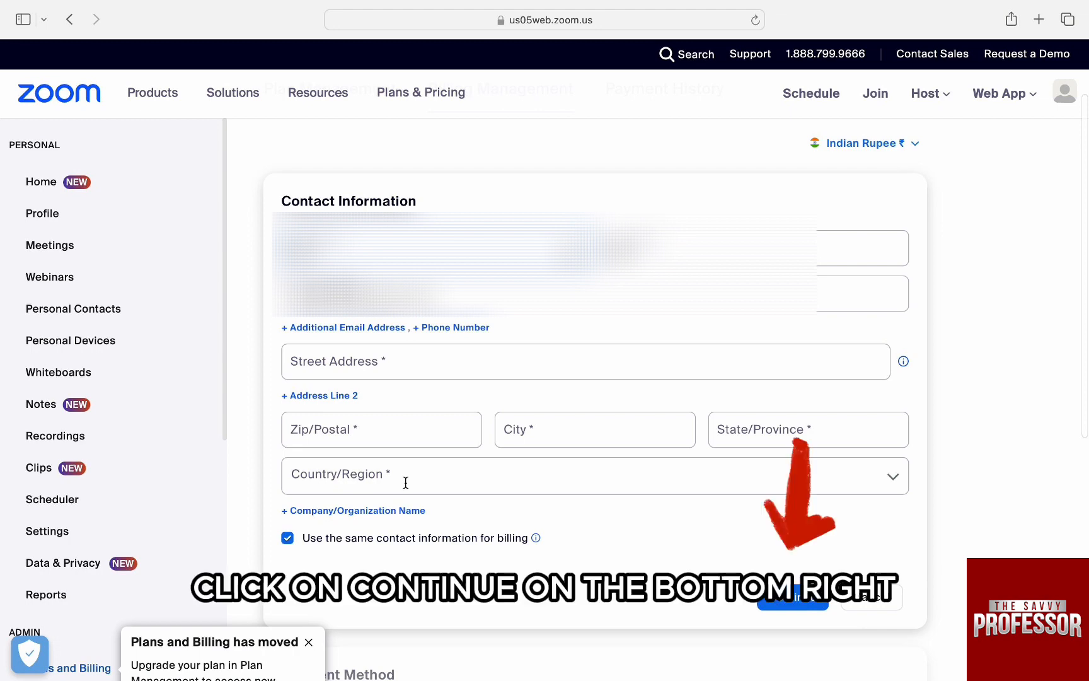
Step: Continue past the contact form and choose Credit Or Debit Card as payment method
left_click(791, 599)
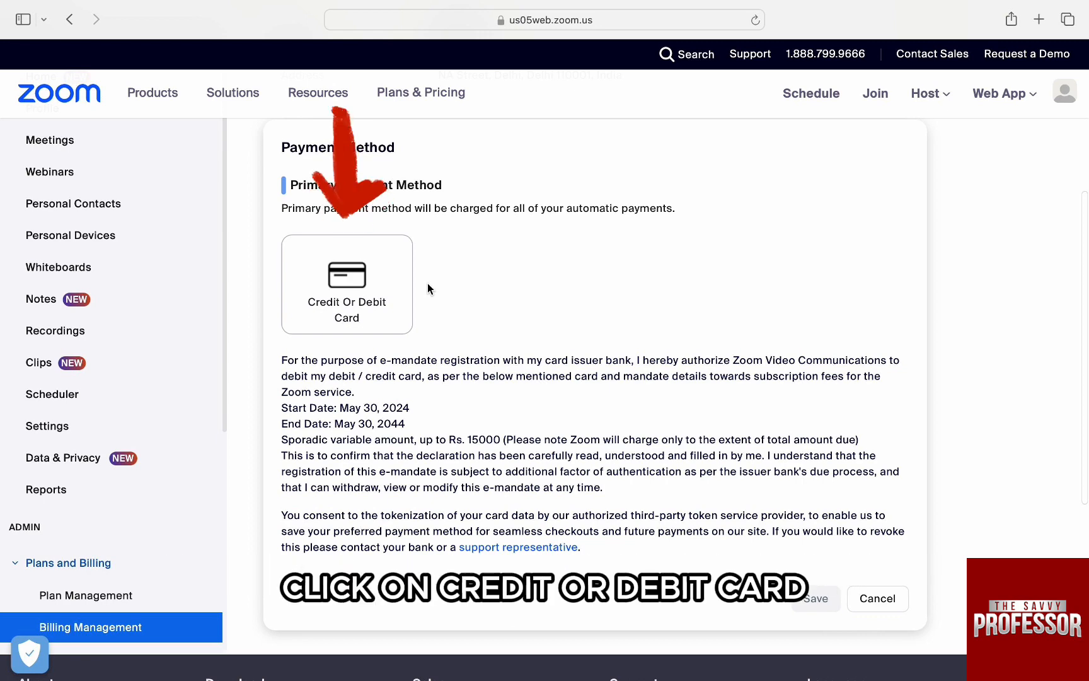
left_click(346, 284)
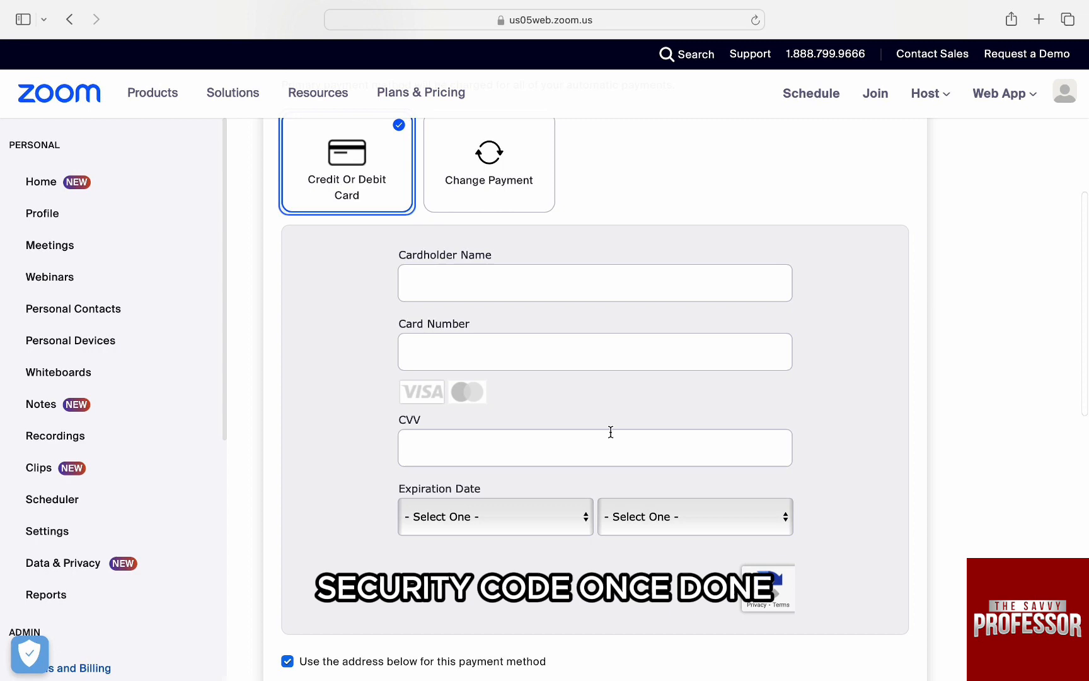
scroll("down", 3)
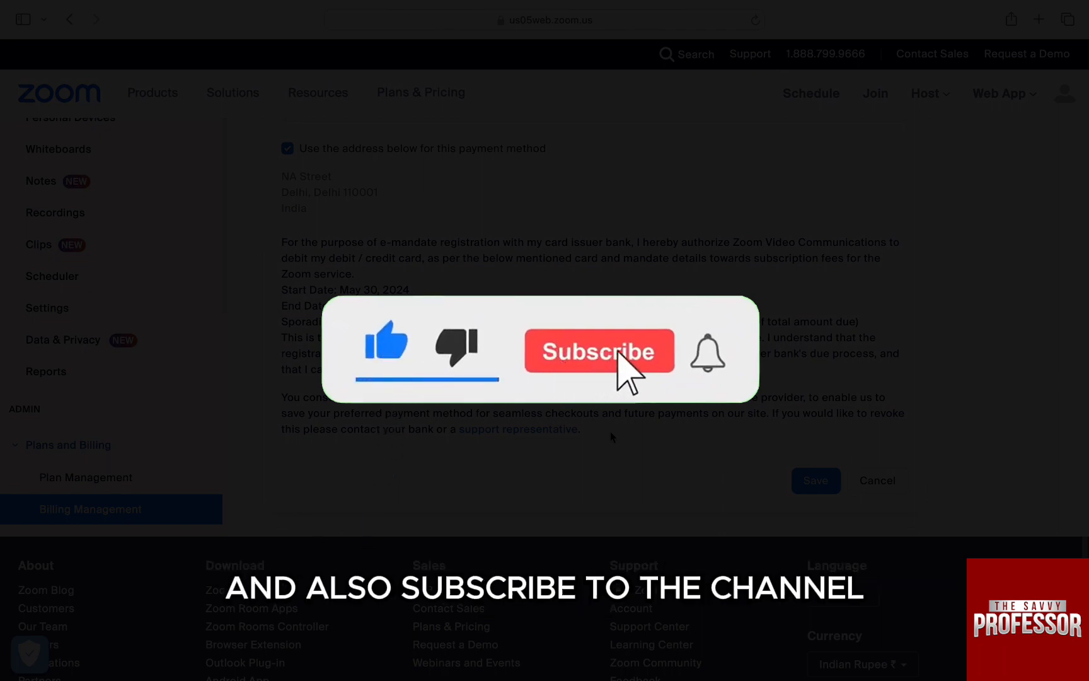
Step: Save the credit or debit card as the account's payment method
left_click(598, 350)
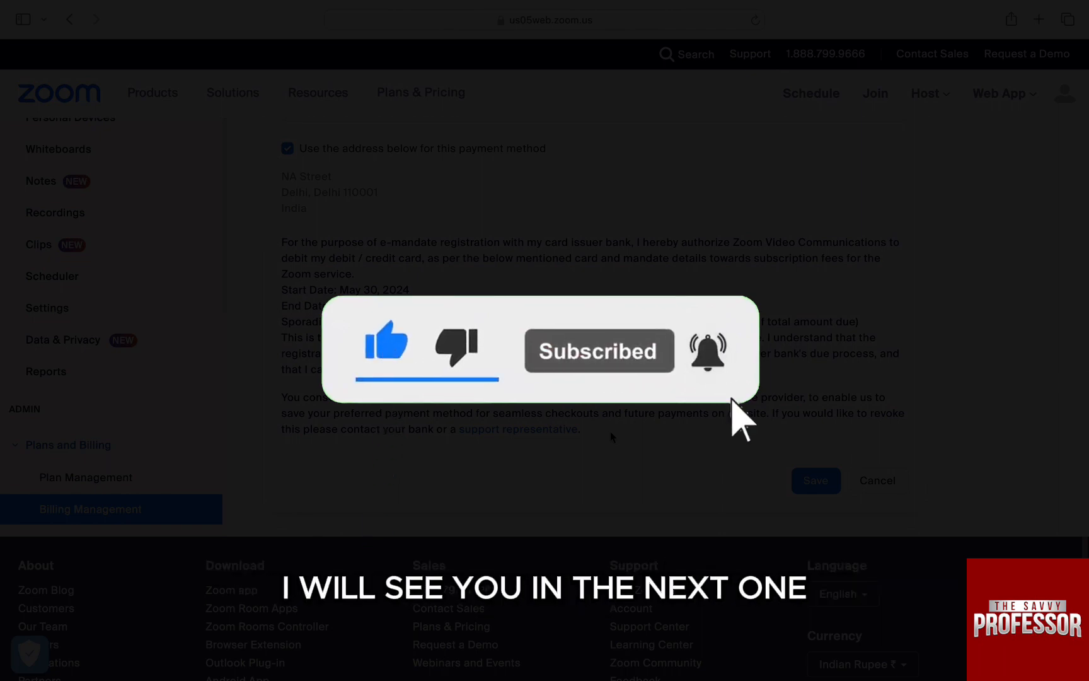